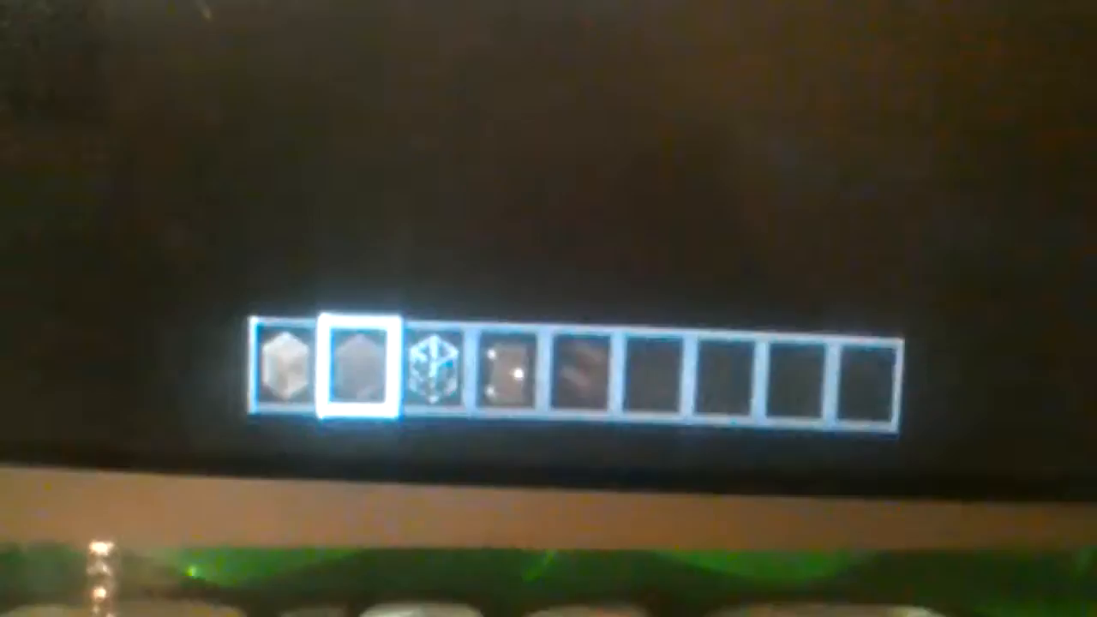
Open the creative inventory to browse building blocks for the hotbar.
key("e")
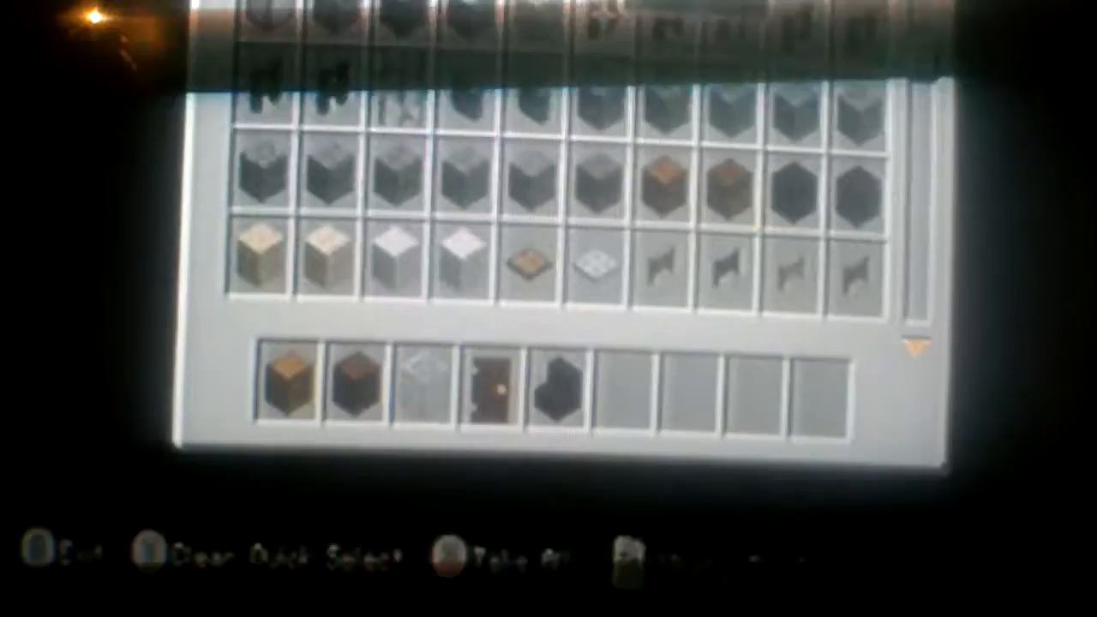
Close the inventory with a fence in slot six, then reopen it among stone bricks.
key("escape")
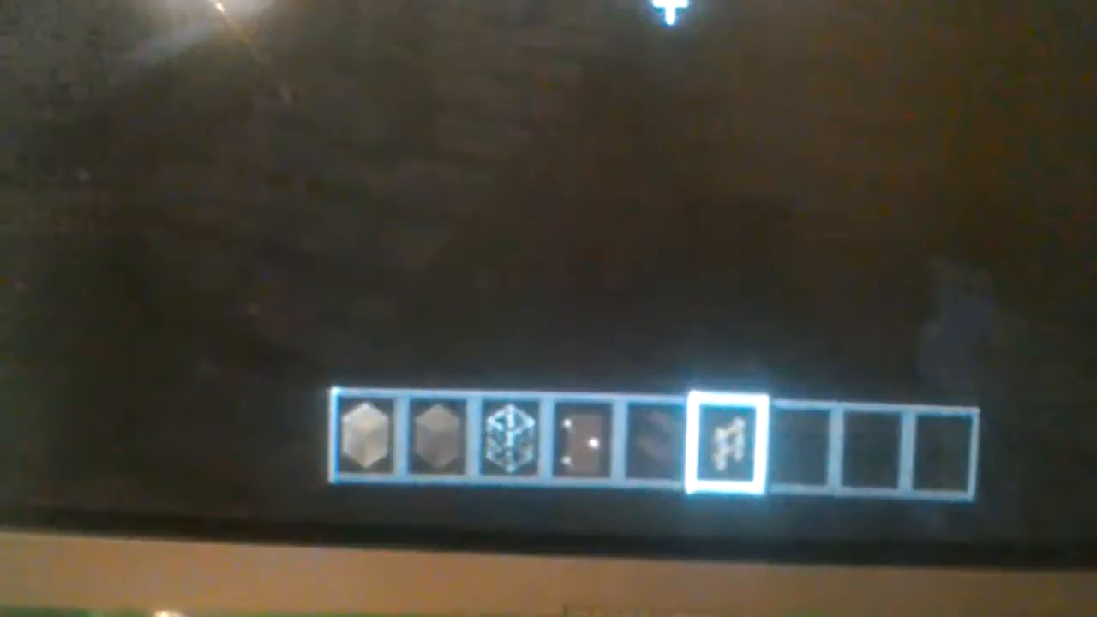
key("e")
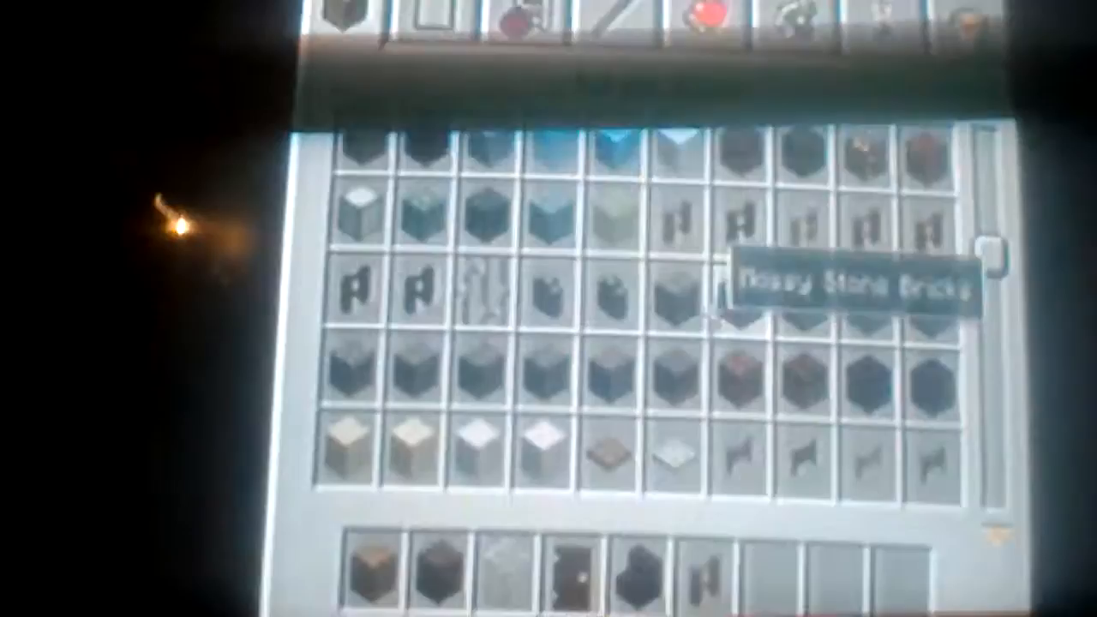